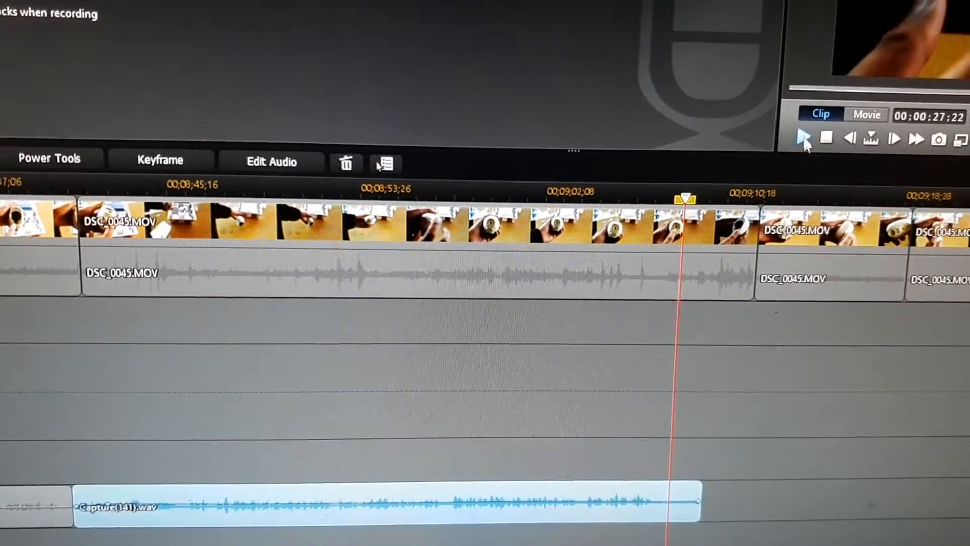
Step: Start timeline playback to listen to the end of the Capture(141).wav clip
{"action": "left_click", "coordinate": [802, 138]}
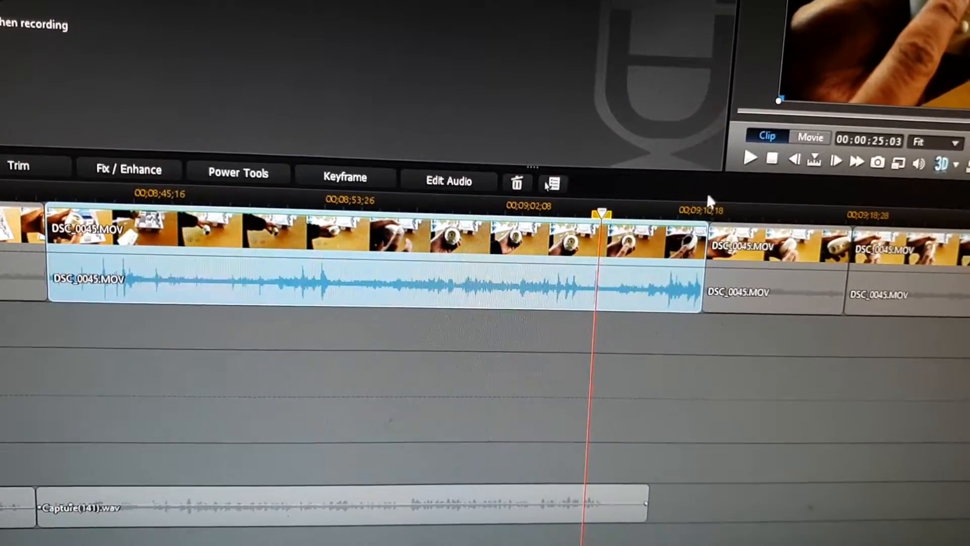
Step: Pause playback with the playhead at the clicking noise near the clip's end
{"action": "left_click", "coordinate": [750, 162]}
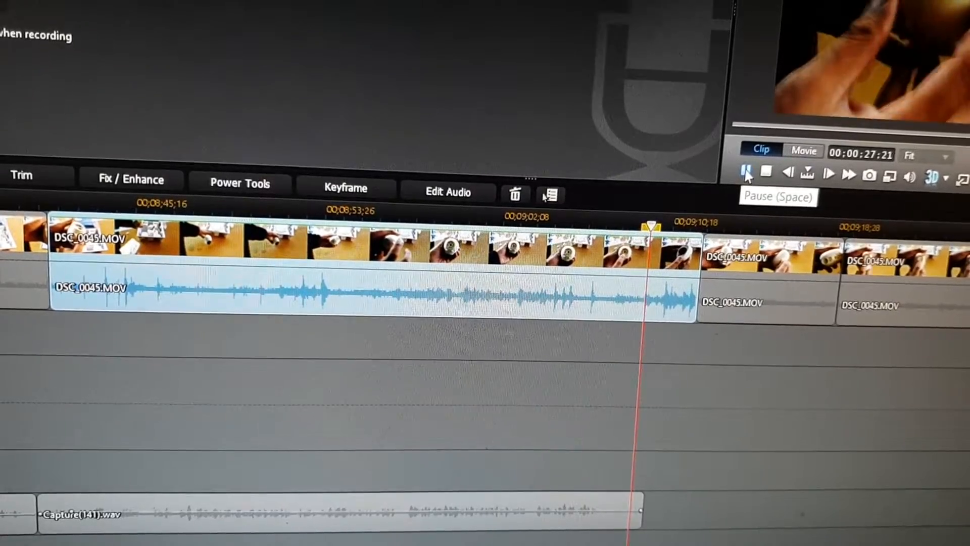
{"action": "left_click", "coordinate": [746, 174]}
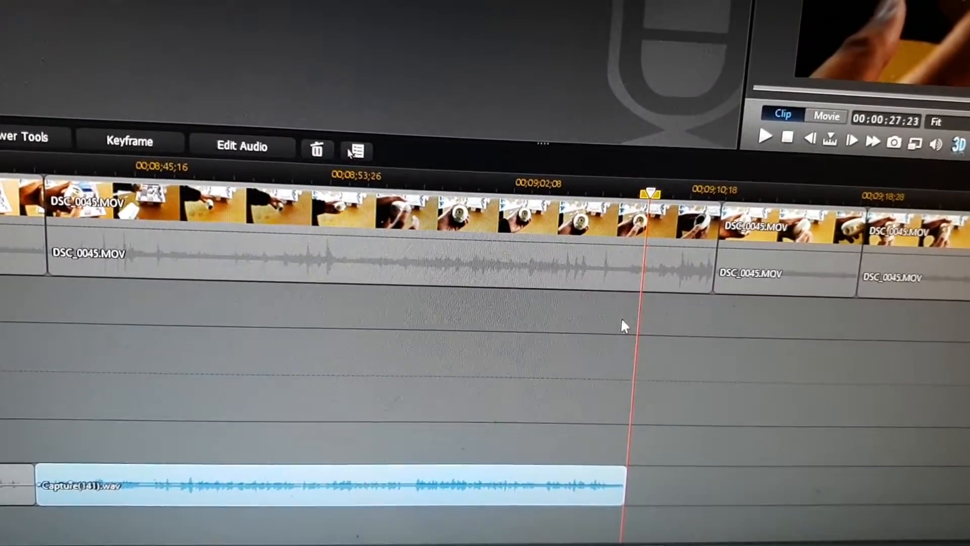
{"action": "left_click", "coordinate": [821, 127]}
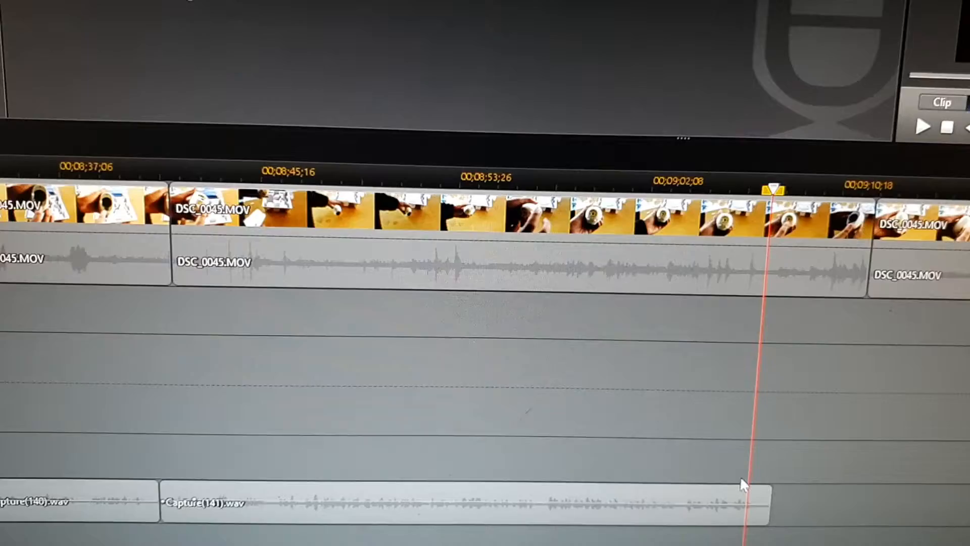
{"action": "mouse_move", "coordinate": [730, 493]}
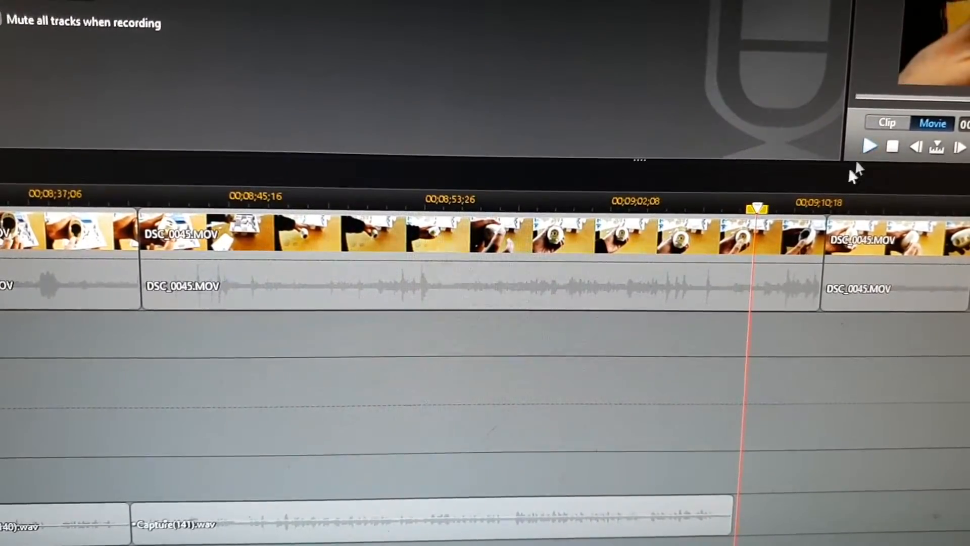
{"action": "mouse_move", "coordinate": [677, 498]}
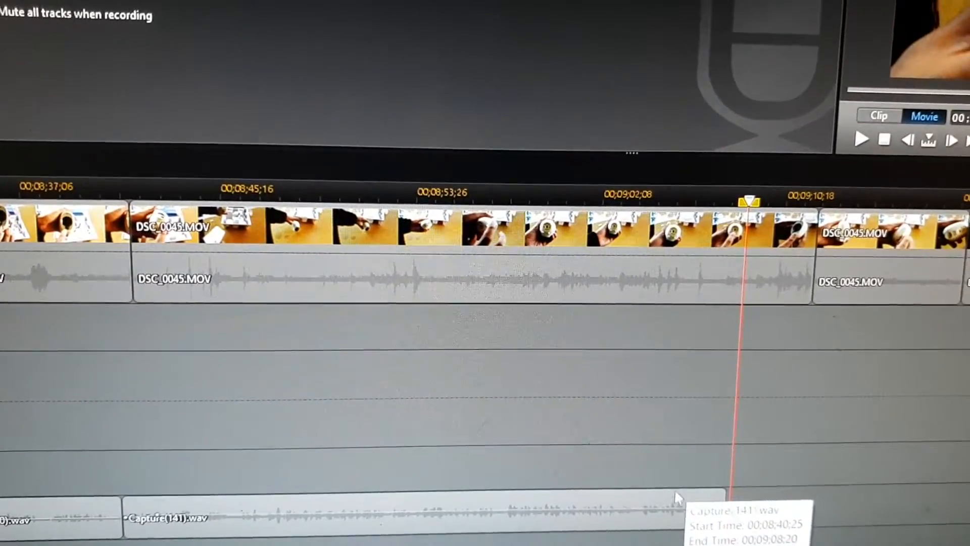